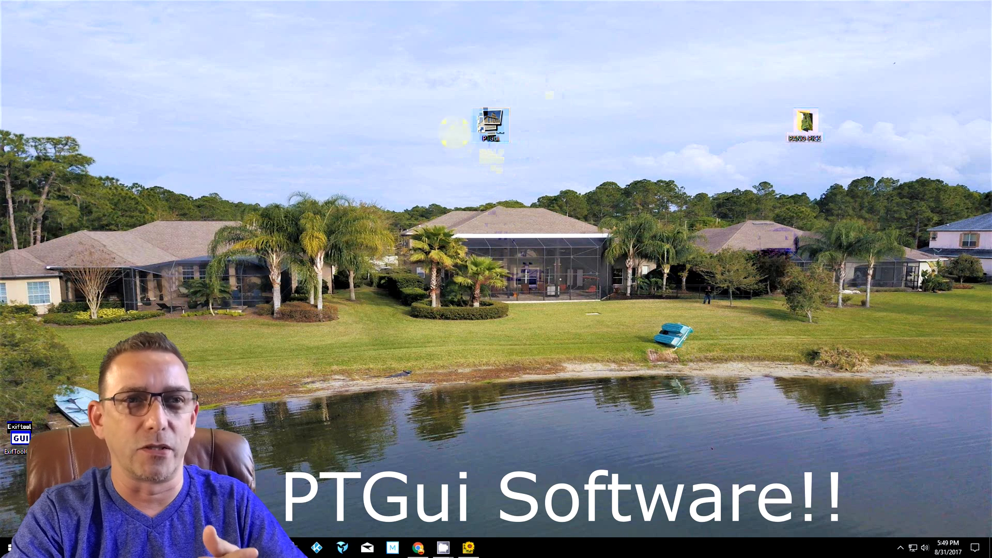
# - Launch PTGui from its desktop shortcut and wait for the Project Assistant window
pyautogui.doubleClick(492, 123)
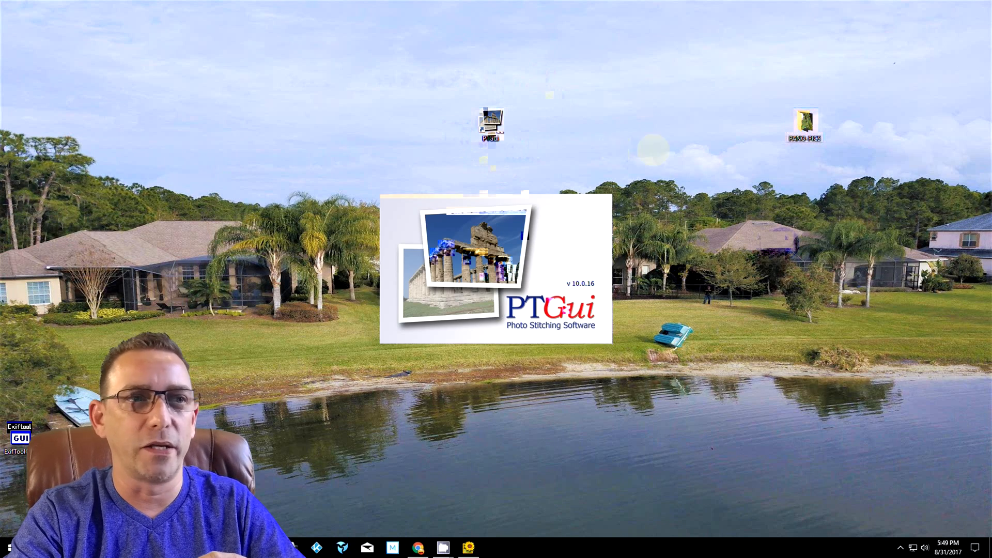
pyautogui.doubleClick(491, 122)
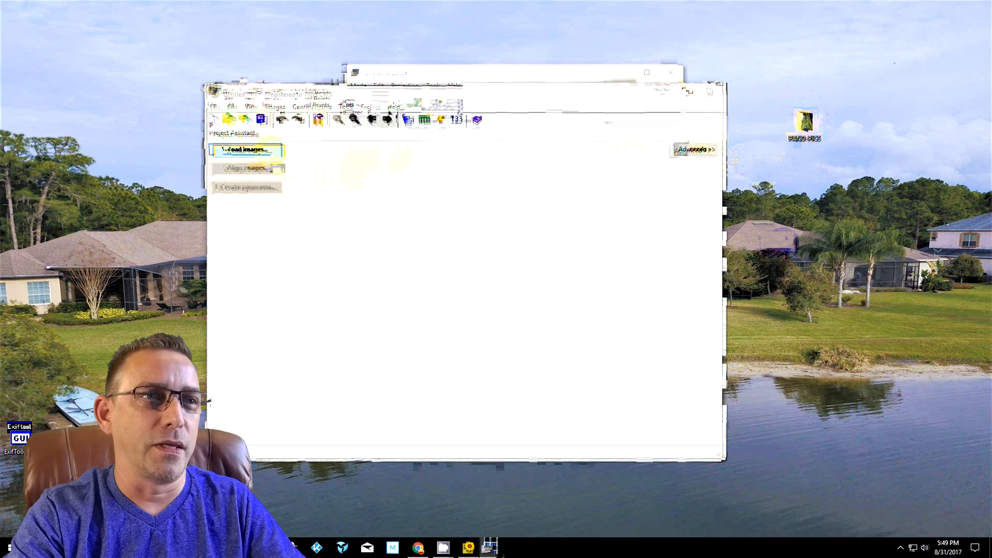
# - Add DJI_0001 through the last DJI photo from Desktop > PANO-PICS as source images
pyautogui.click(246, 150)
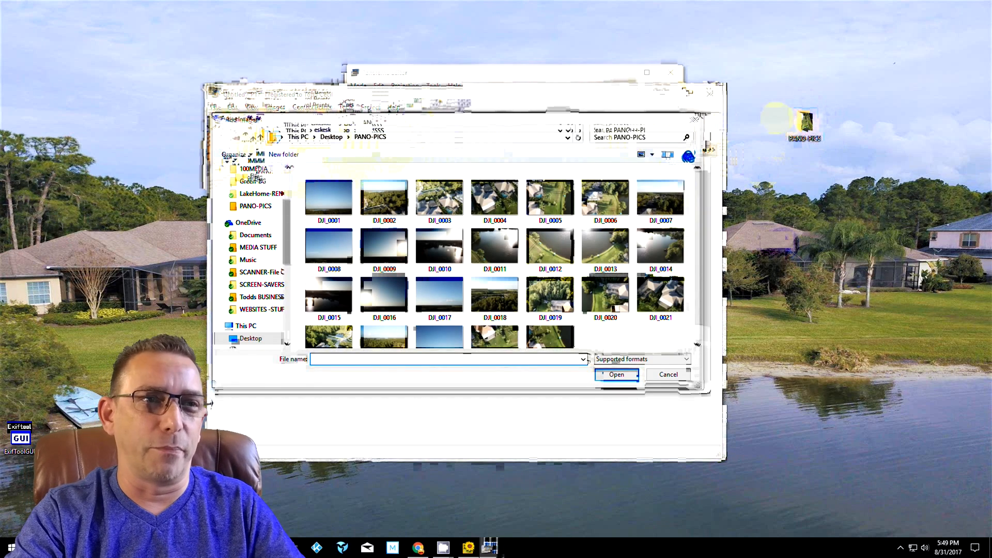
pyautogui.click(327, 197)
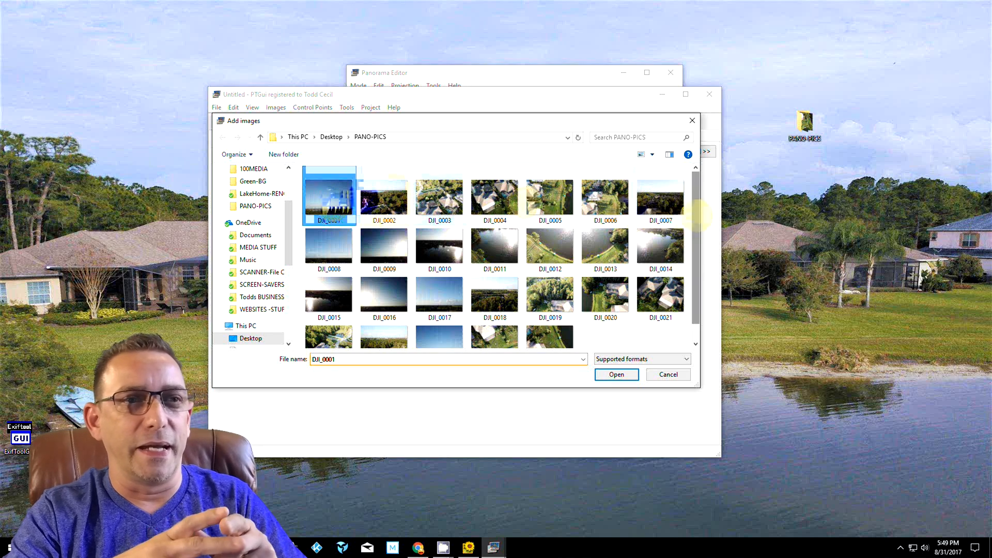
pyautogui.scroll(-3)
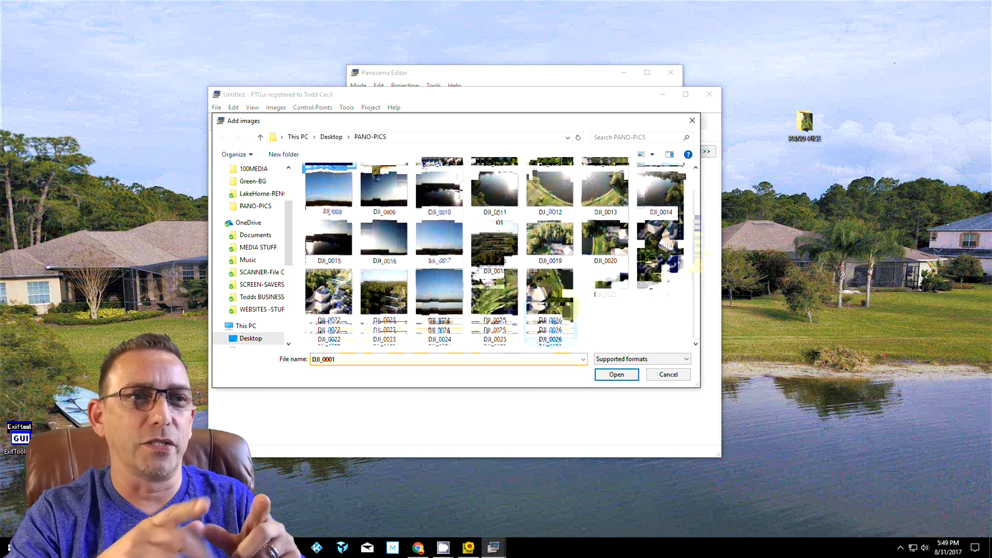
pyautogui.click(615, 374)
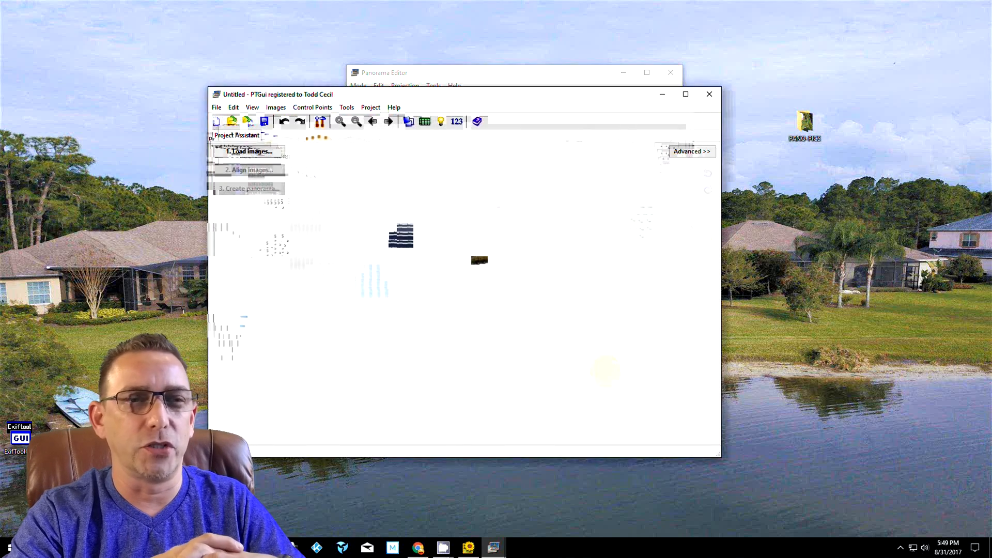
# - Align the DJI photos, keeping automatic EXIF lens parameters enabled
pyautogui.click(249, 151)
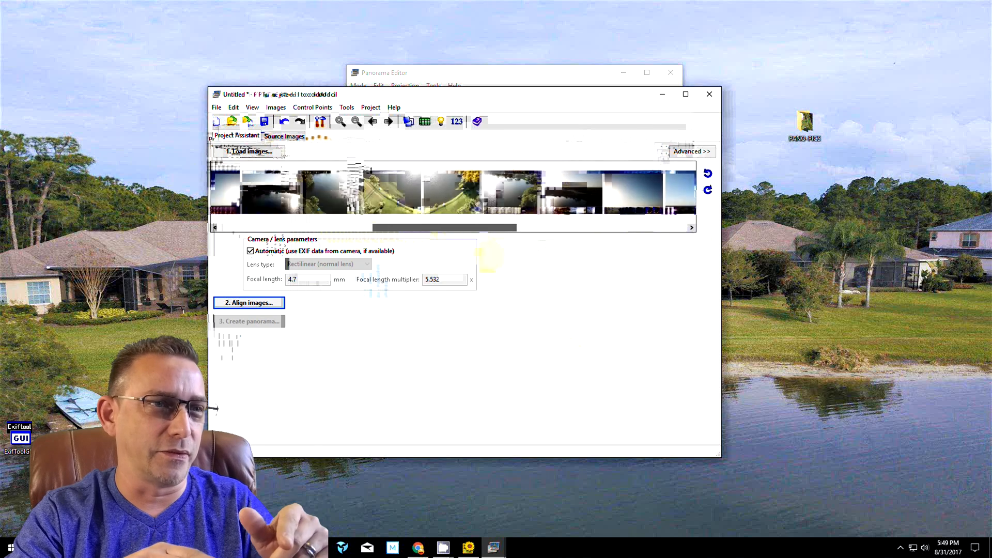
pyautogui.hscroll(-3)
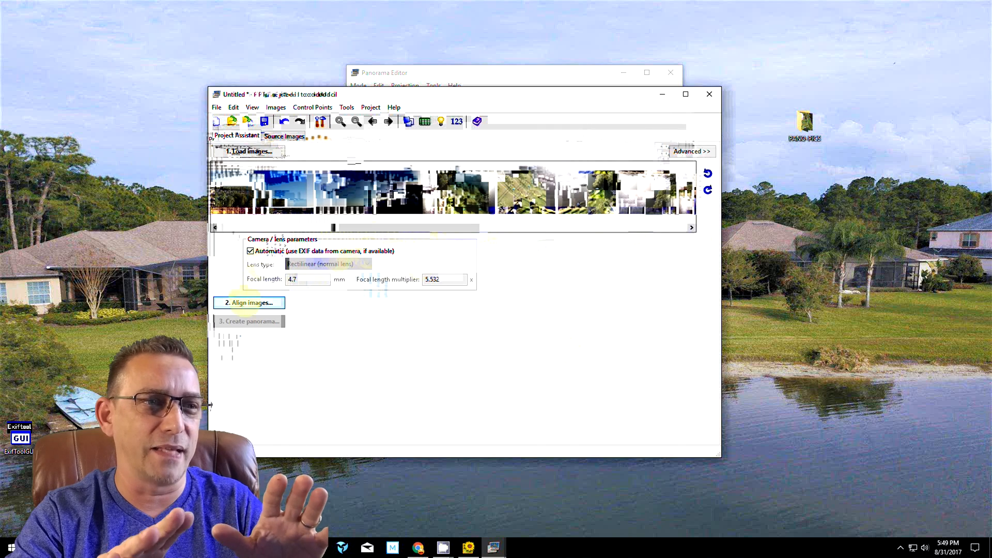
pyautogui.click(248, 302)
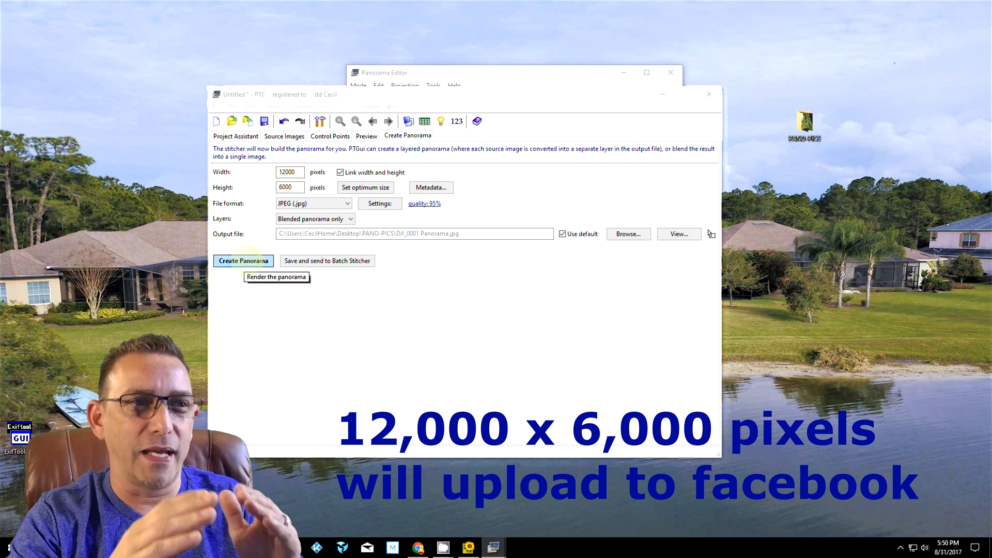
# - Render the 12000x6000 blended panorama as a JPEG into PANO-PICS
pyautogui.click(243, 260)
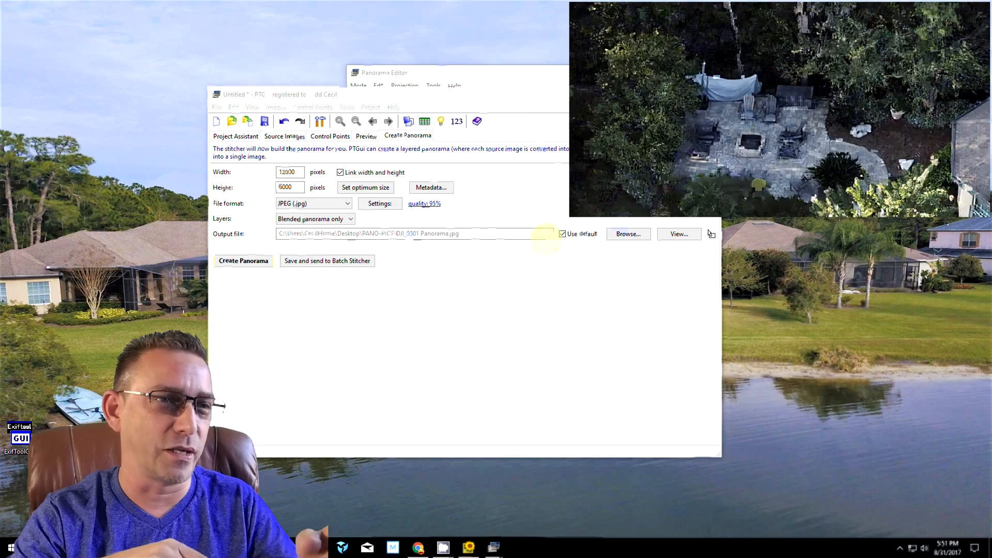
pyautogui.click(627, 233)
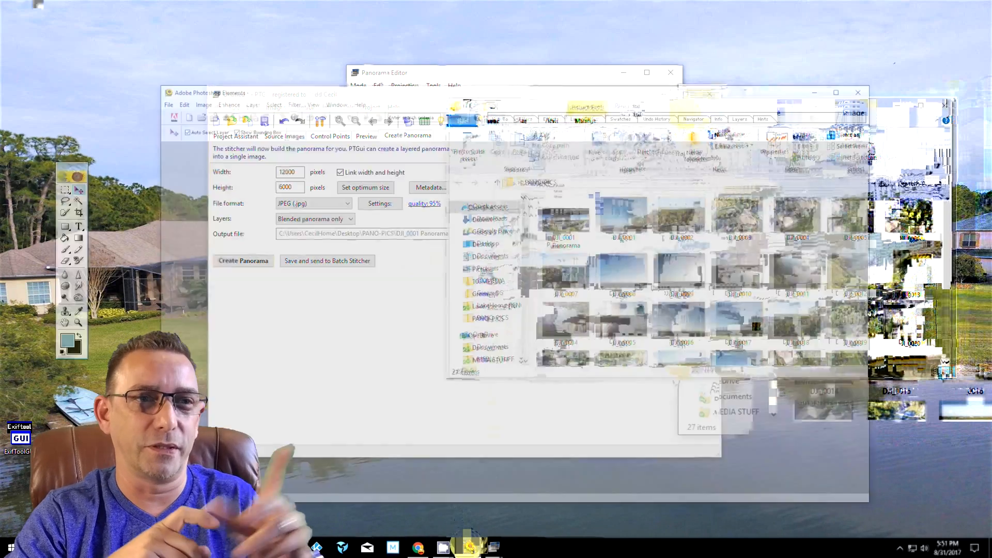
# - Open DJI_0001 Panorama.jpg from the Photoshop Elements file browser
pyautogui.click(671, 72)
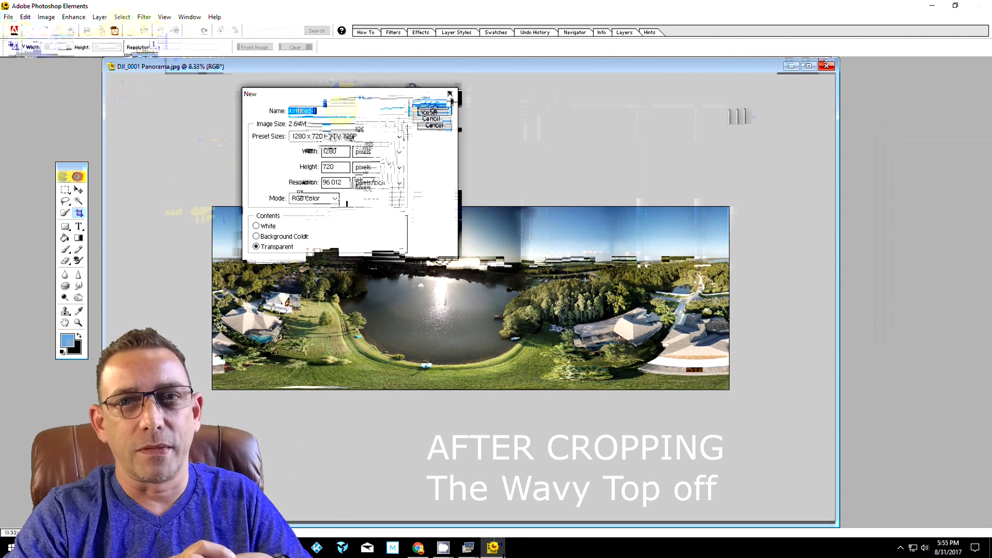
# - Make a transparent 12000 x 6000 pixel document named Pano-360
pyautogui.write('Panor')
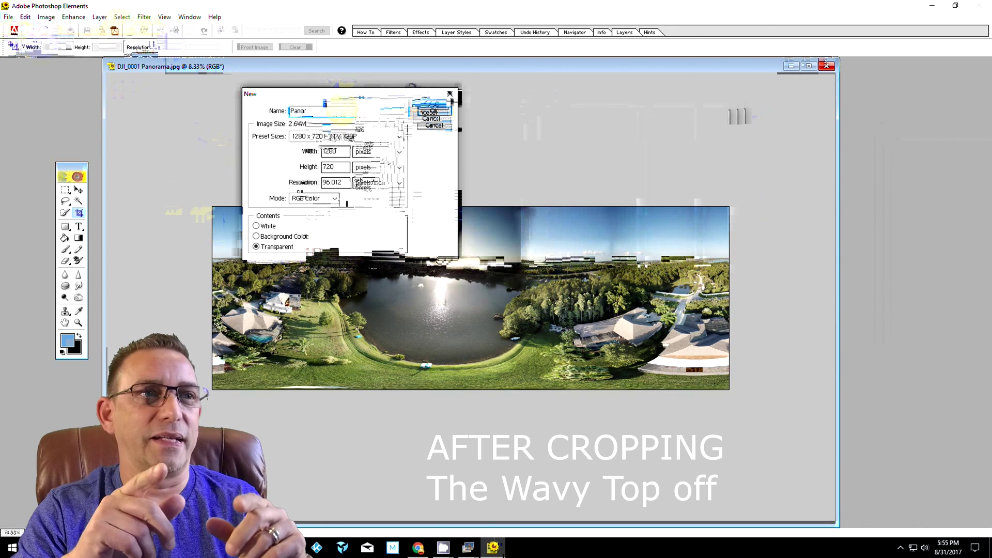
pyautogui.write('-360')
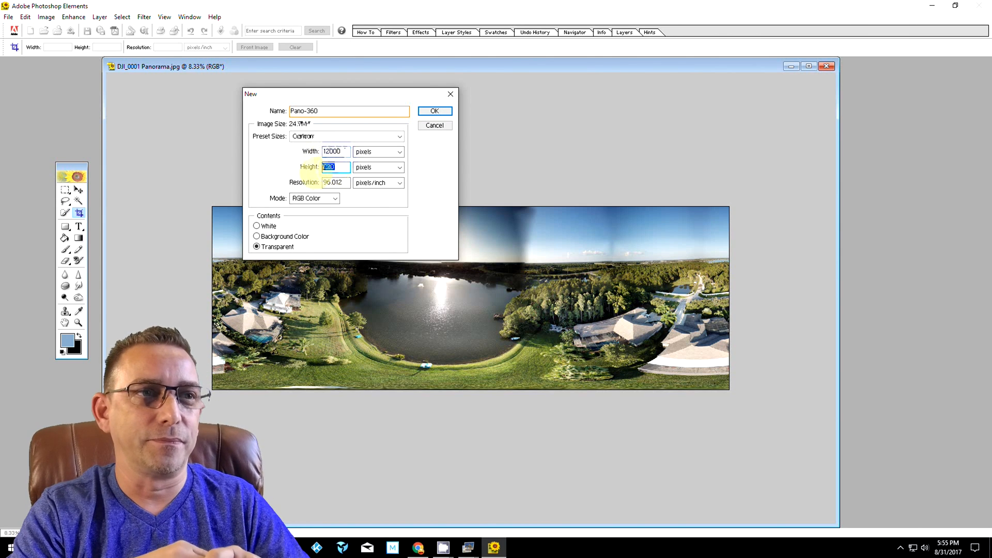
pyautogui.write('6000')
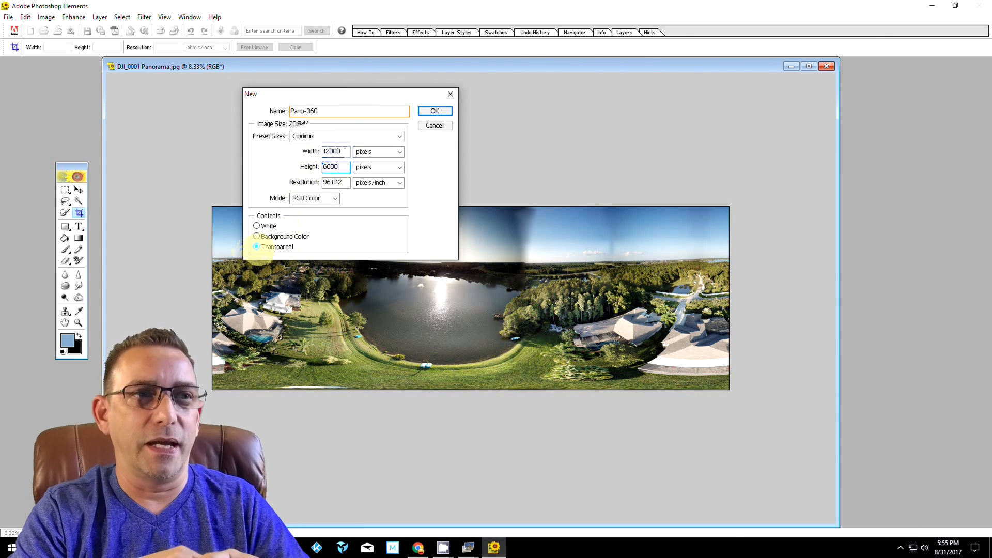
pyautogui.click(434, 111)
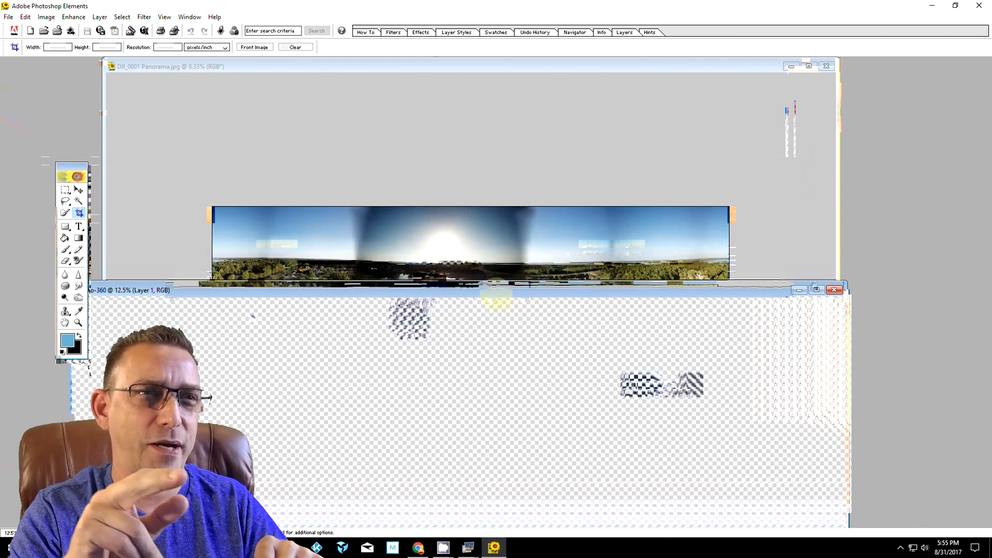
# - Drag the panorama into Pano-360 as a layer aligned to the bottom edge
pyautogui.click(78, 189)
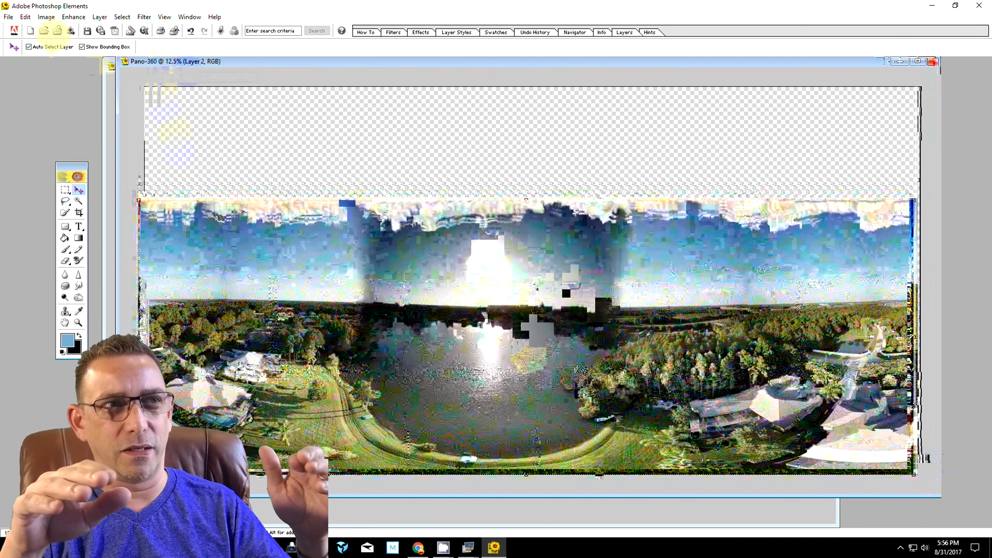
pyautogui.click(25, 17)
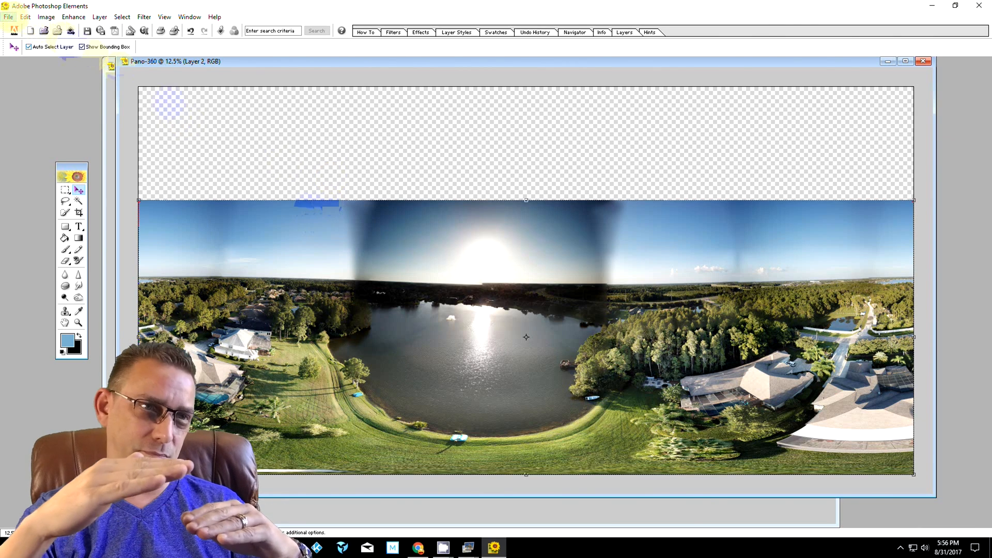
# - Save Pano-360 as a JPEG copy with Maximum quality
pyautogui.click(8, 17)
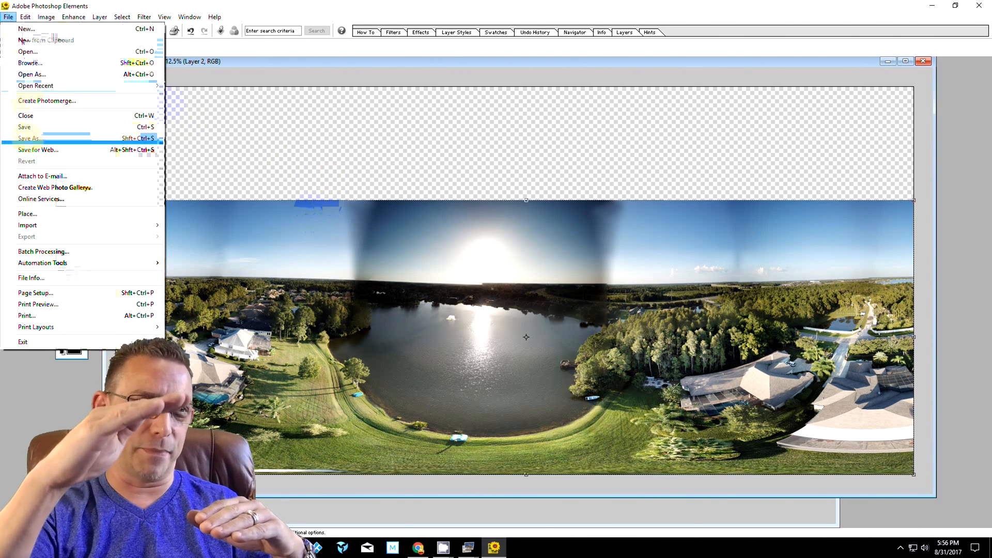
pyautogui.click(30, 138)
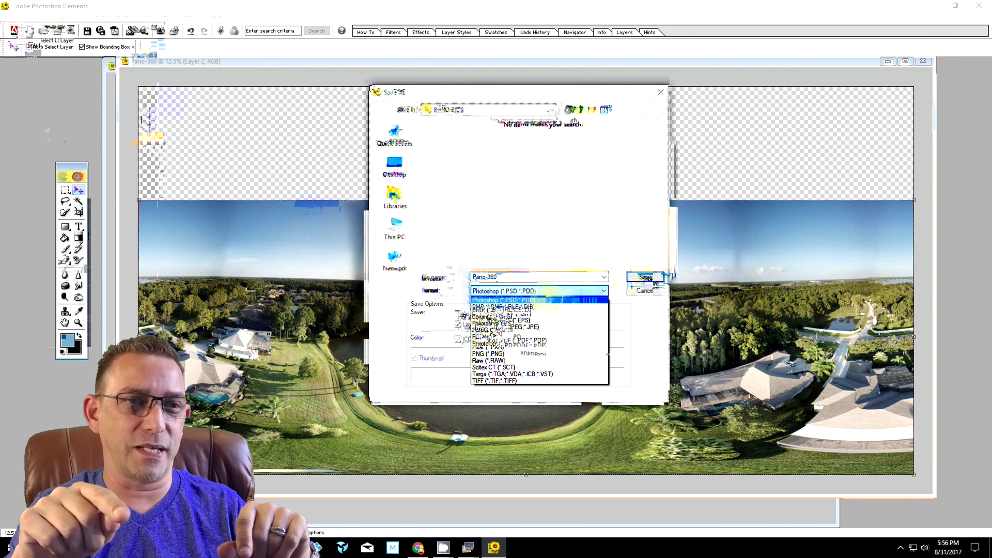
pyautogui.click(494, 327)
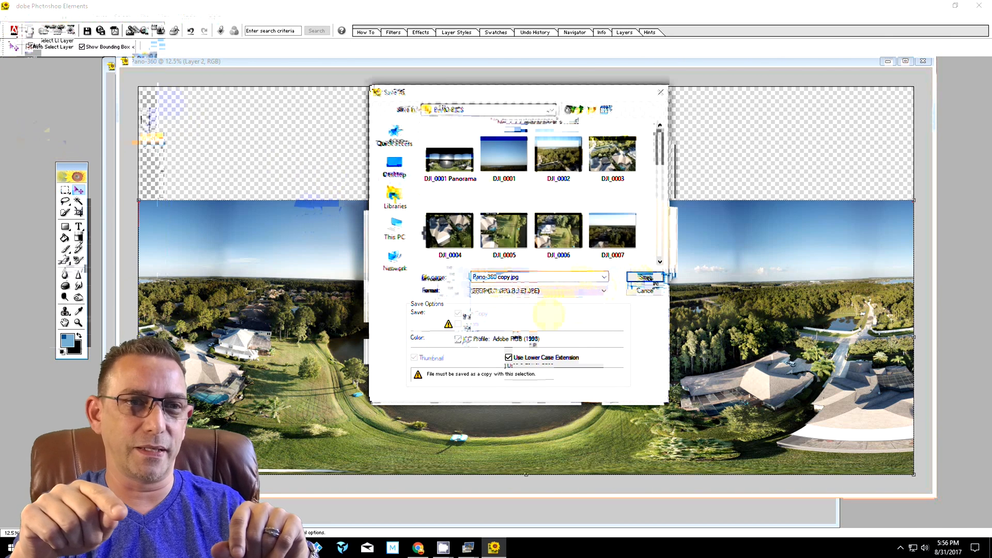
pyautogui.click(645, 279)
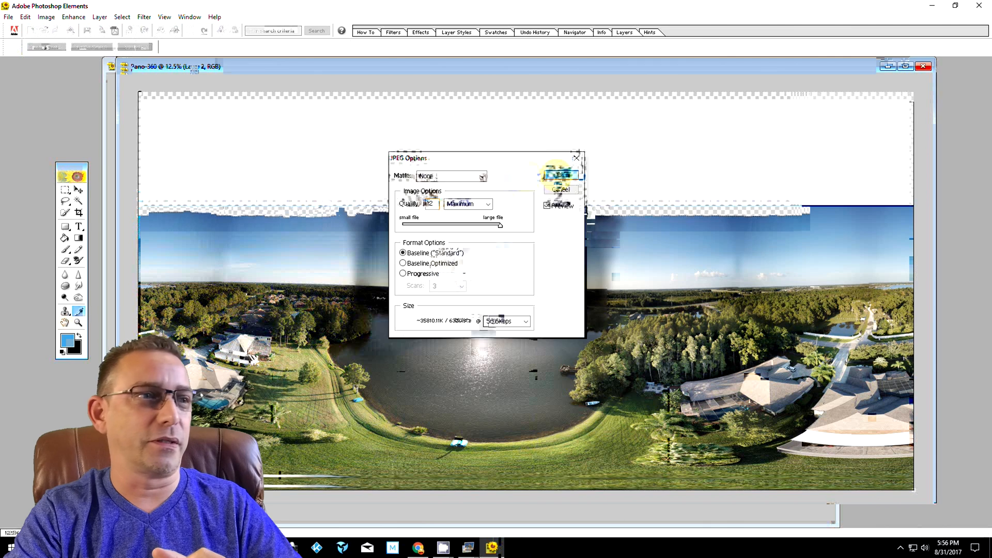
pyautogui.click(562, 176)
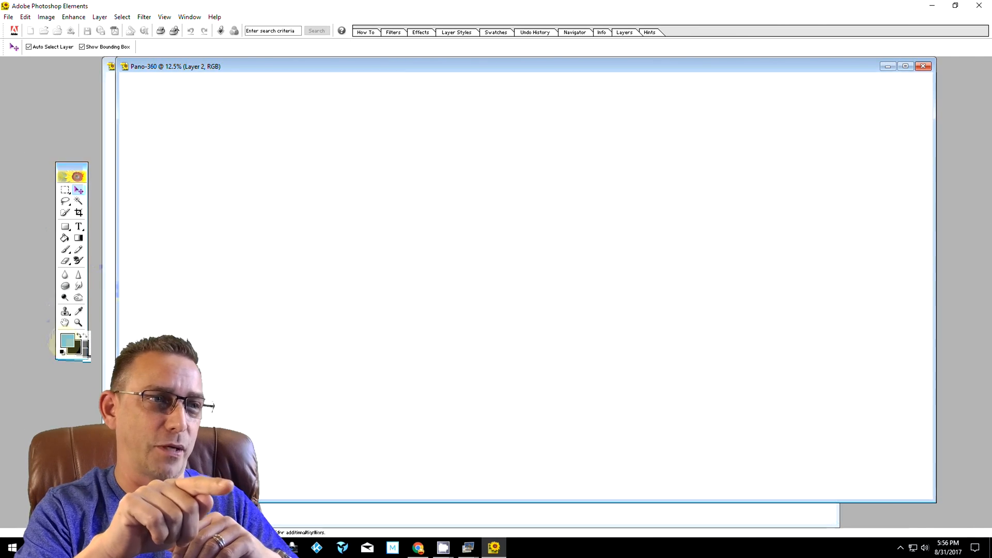
# - Set a sky-blue foreground colour and paint-bucket fill Pano-360's transparent top area
pyautogui.click(66, 342)
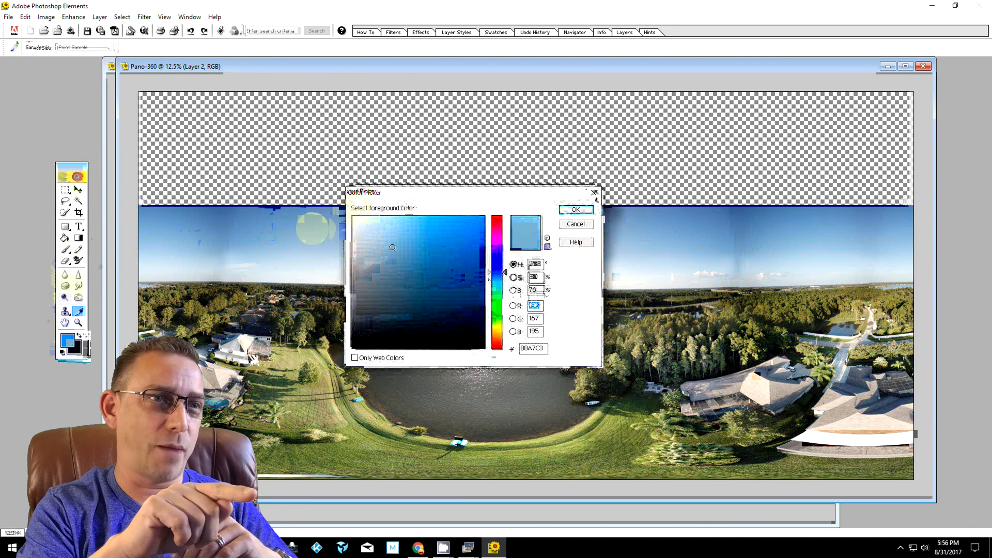
pyautogui.click(400, 255)
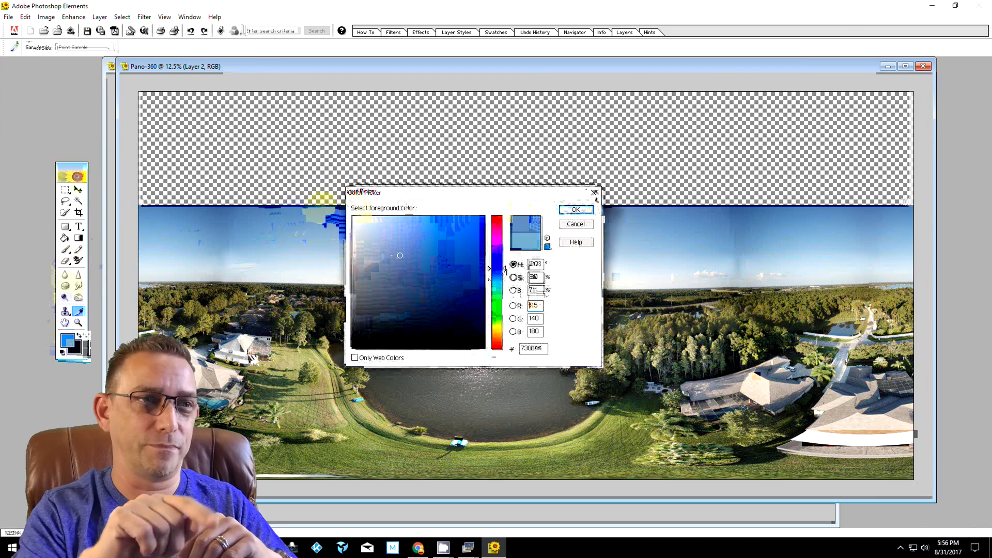
pyautogui.click(575, 209)
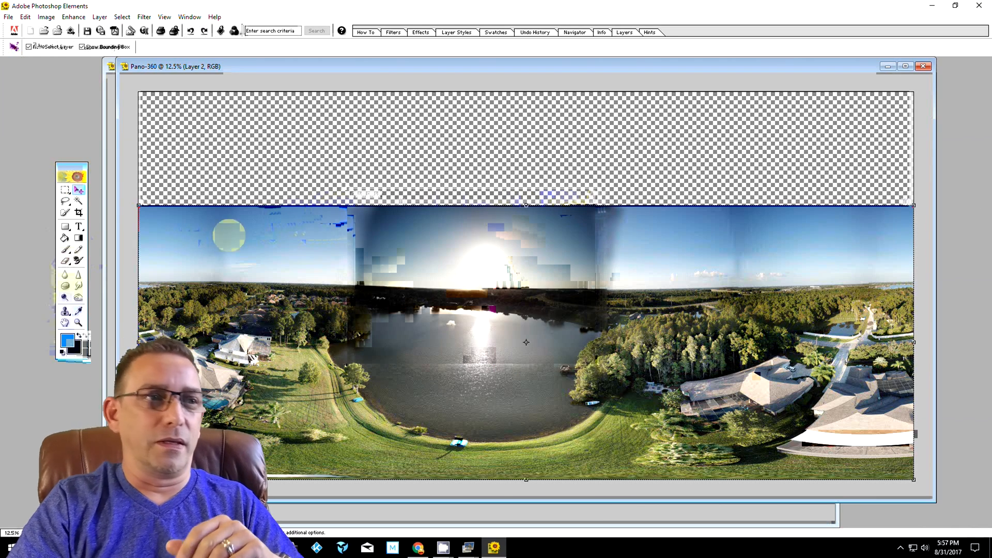
pyautogui.click(65, 238)
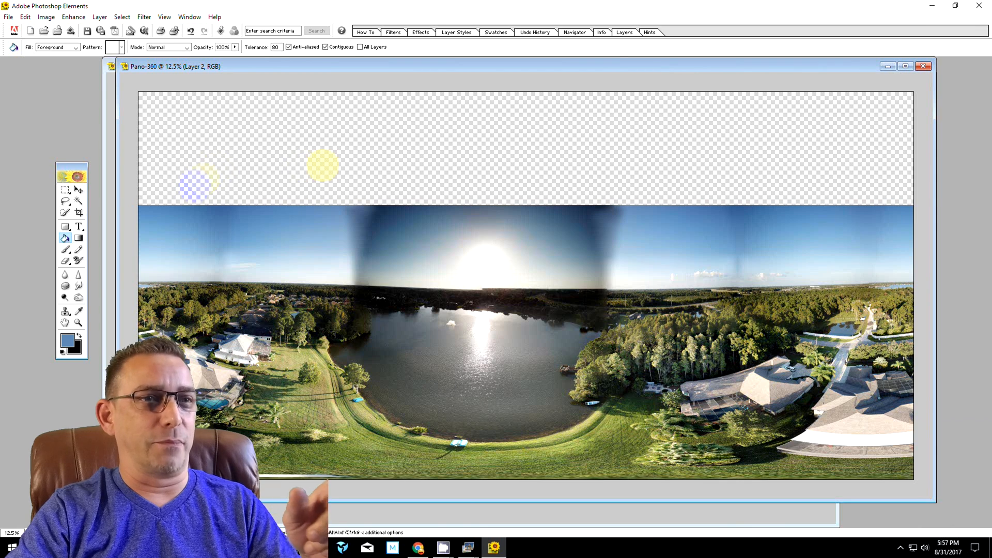
pyautogui.click(437, 187)
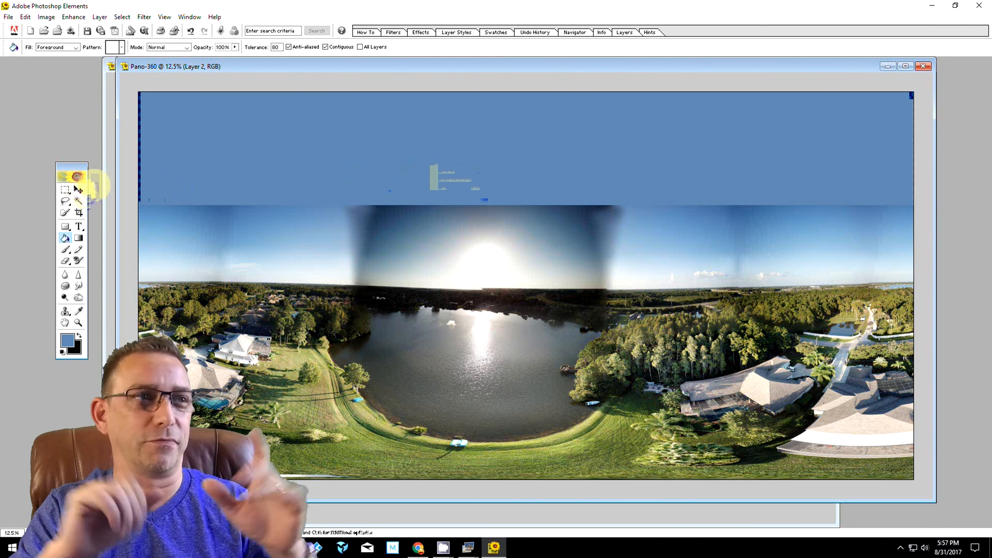
pyautogui.click(9, 17)
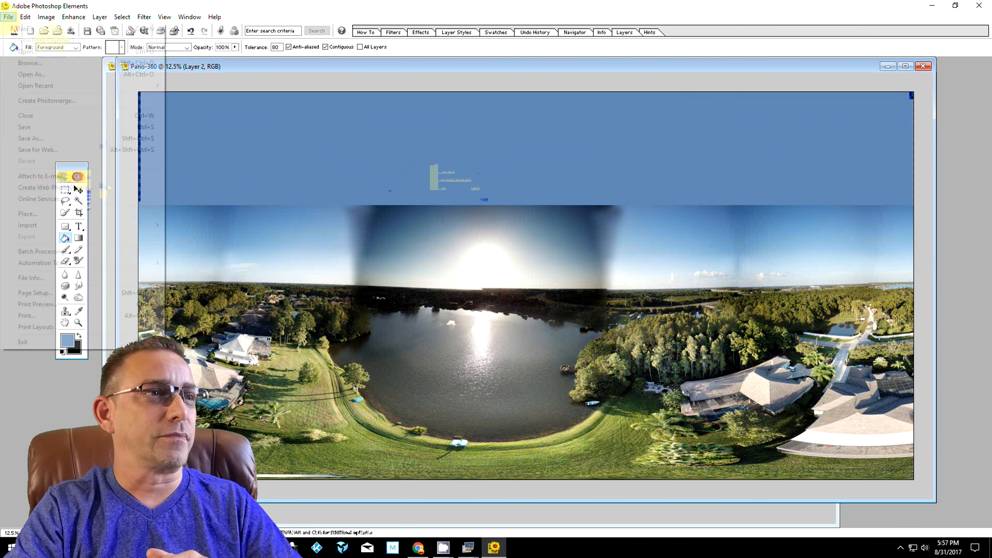
# - Save as JPEG 'Pano-360 copy.jpg', confirming replacement of the existing file
pyautogui.click(9, 16)
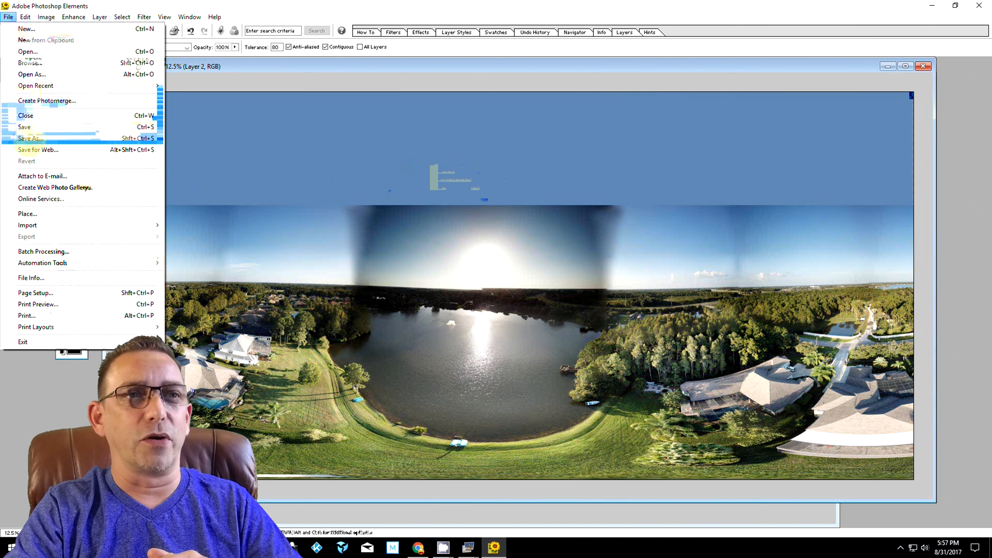
pyautogui.click(31, 138)
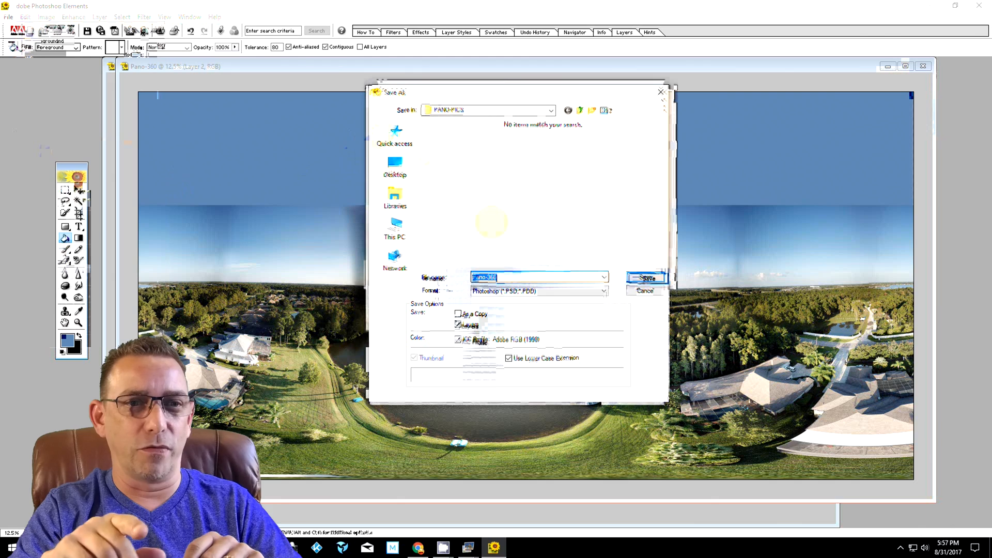
pyautogui.click(602, 290)
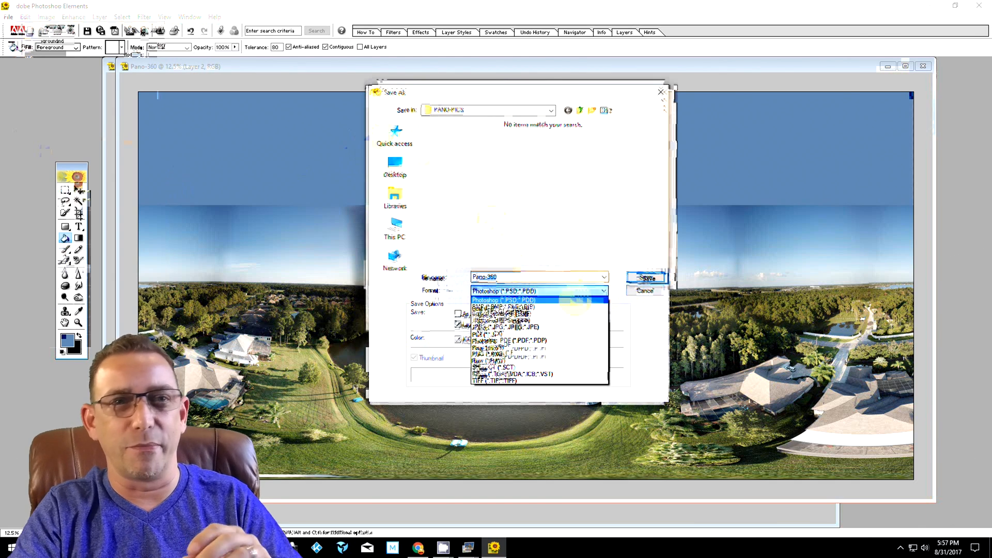
pyautogui.click(538, 327)
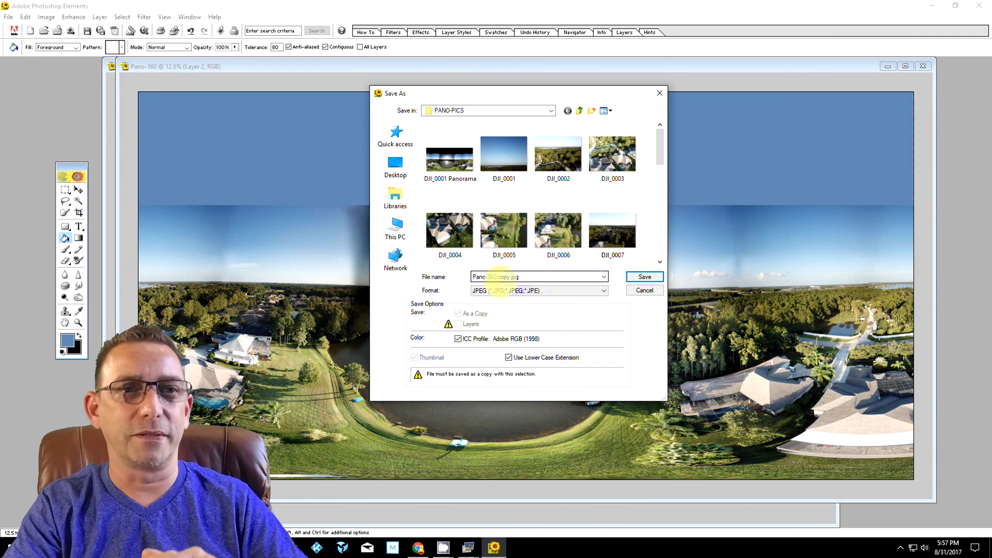
pyautogui.click(643, 276)
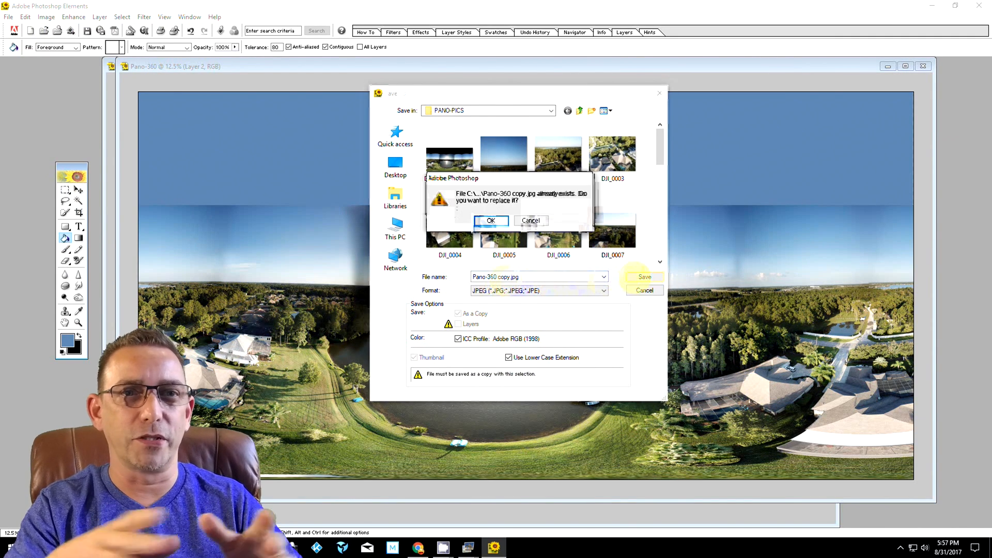
pyautogui.click(491, 220)
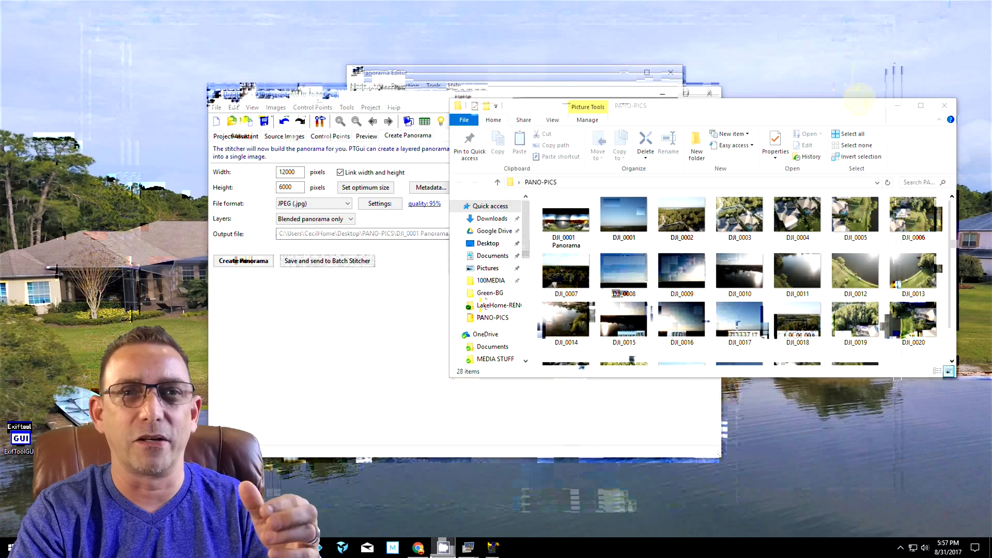
# - Select Pano-360 copy.jpg in the PANO-PICS folder and show its file actions
pyautogui.click(682, 215)
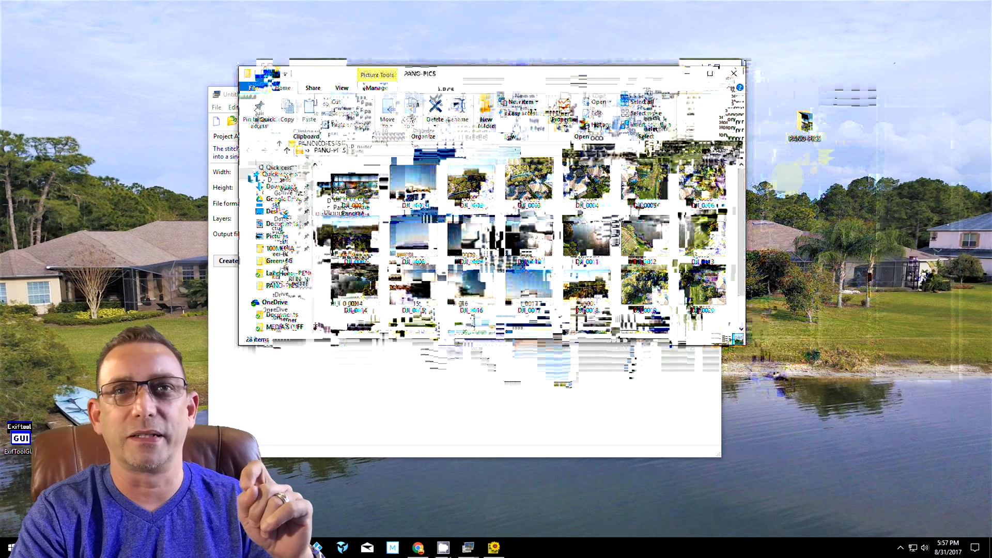
pyautogui.scroll(-3)
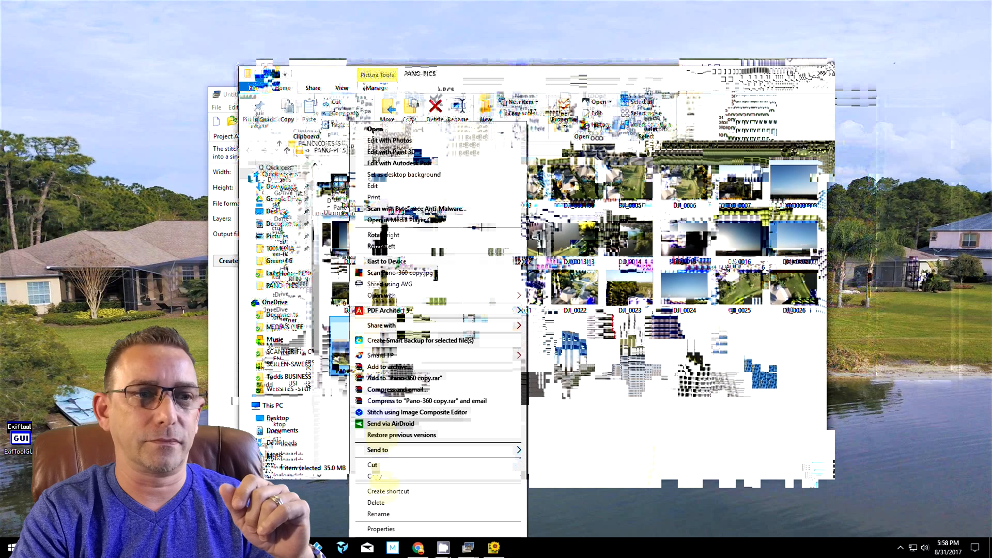
# - Set Pano-360 copy.jpg's camera maker to 'ricoh' and model to 'ricoh theta s'
pyautogui.click(381, 528)
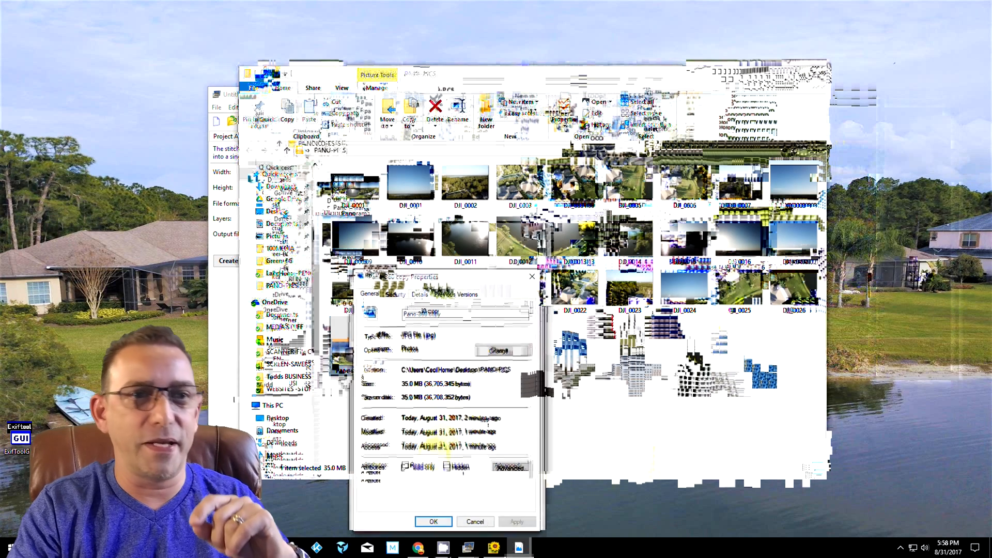
pyautogui.click(420, 294)
pyautogui.write('ricoh theta s')
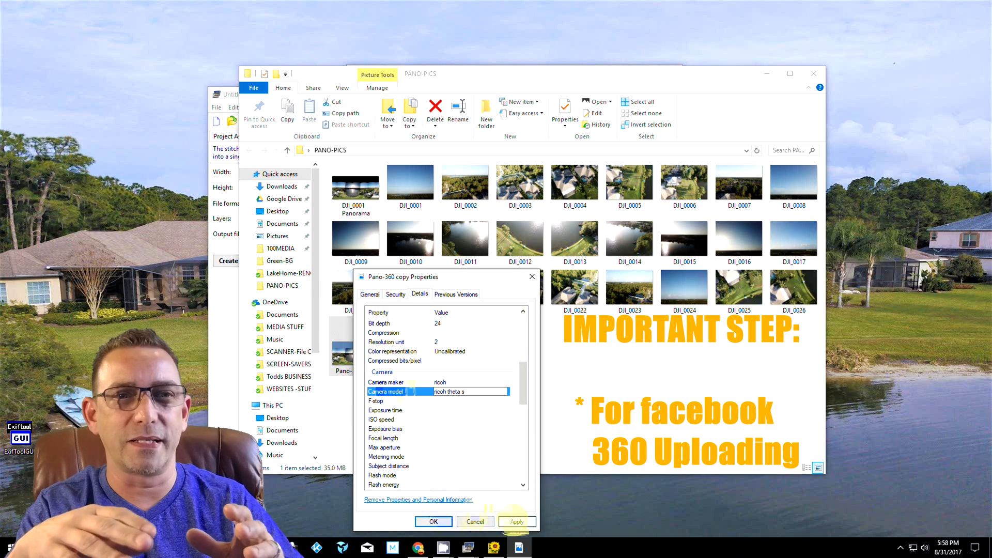
pyautogui.click(516, 521)
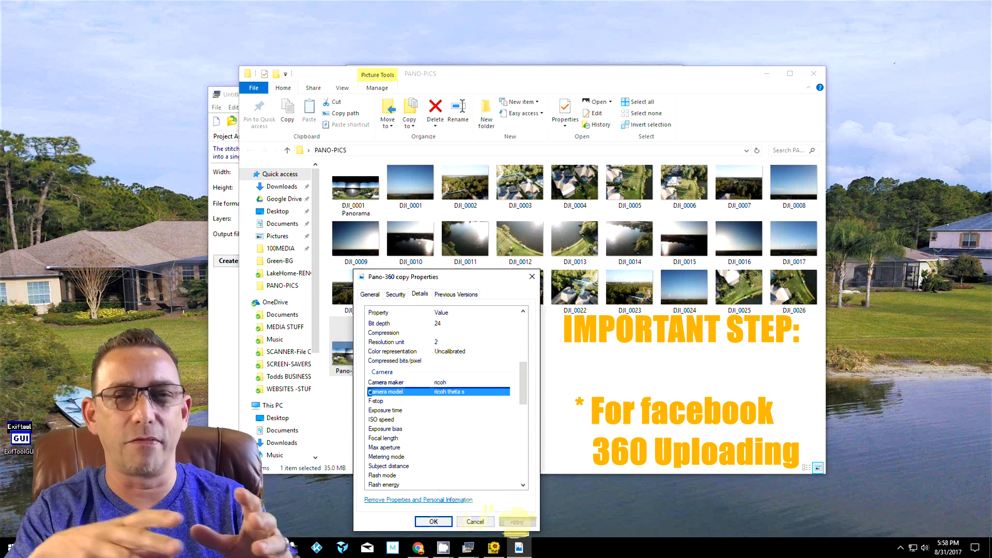
pyautogui.click(433, 521)
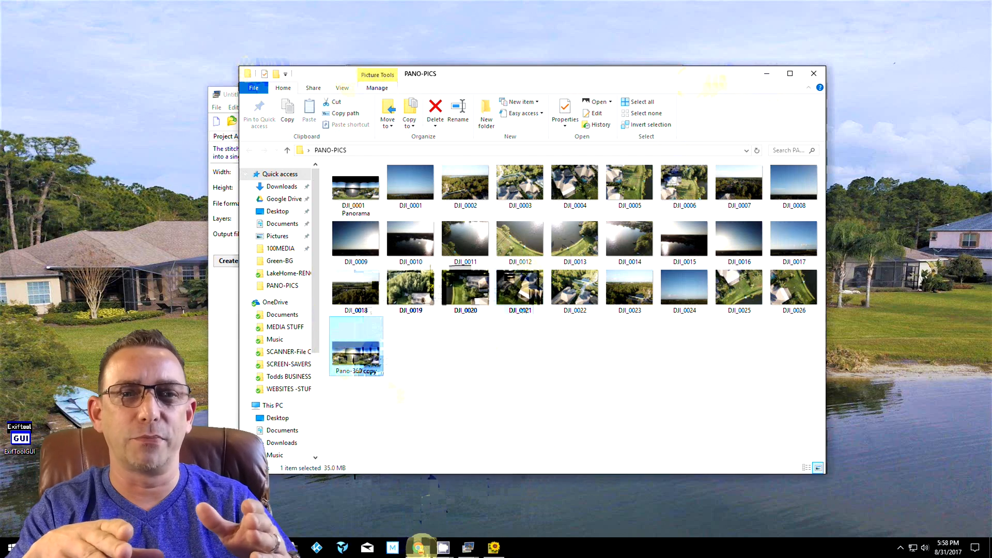
# - Upload Pano-360 copy from PANO-PICS into a new Facebook photo post
pyautogui.click(417, 548)
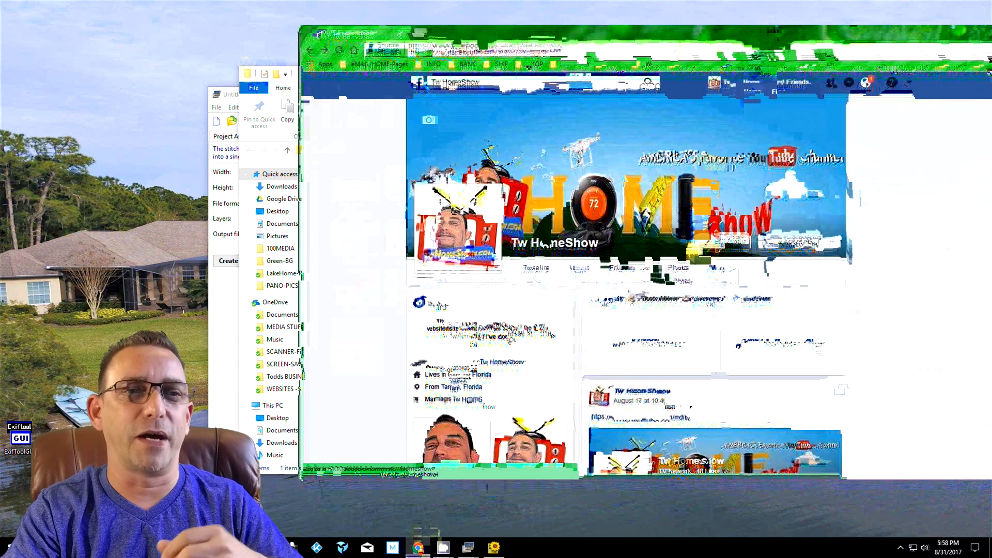
pyautogui.click(649, 346)
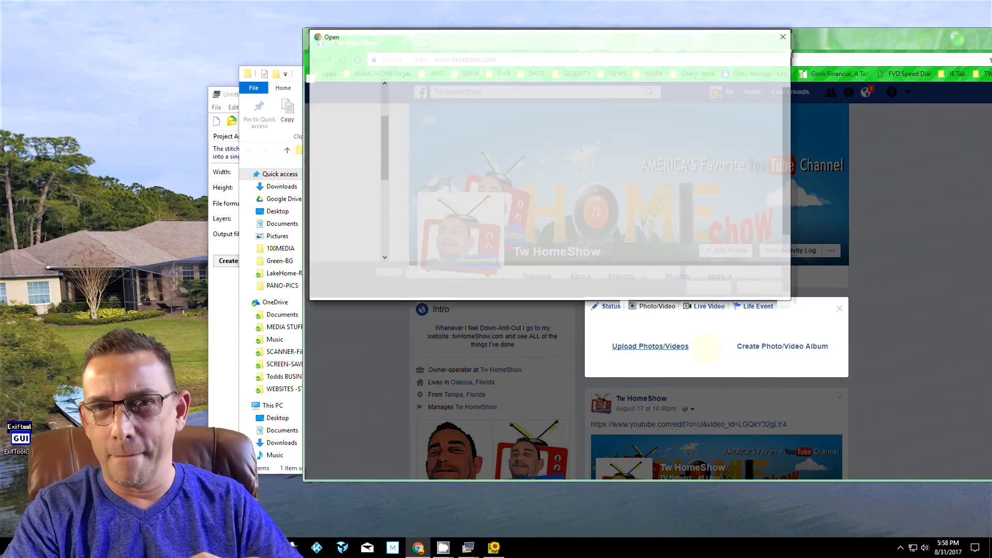
pyautogui.click(284, 285)
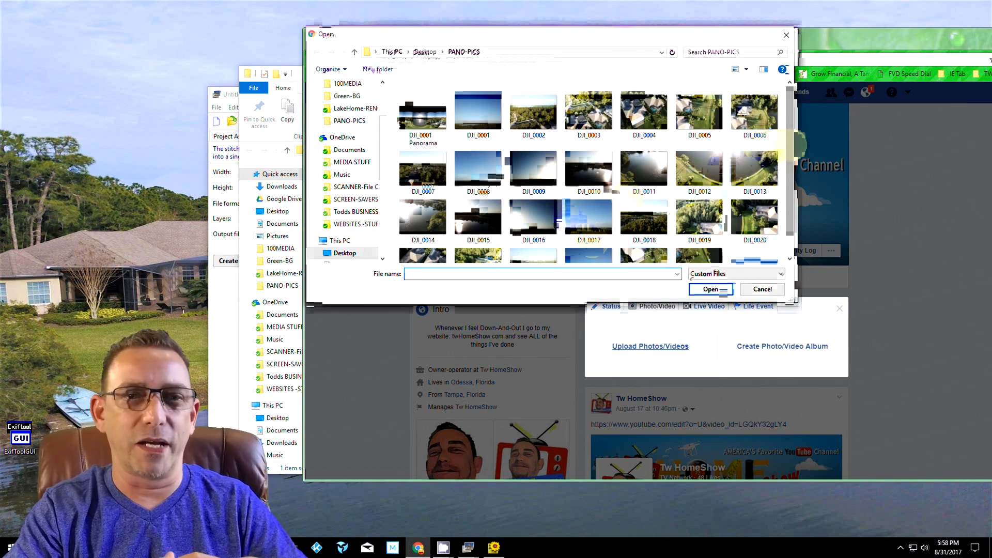
pyautogui.scroll(-3)
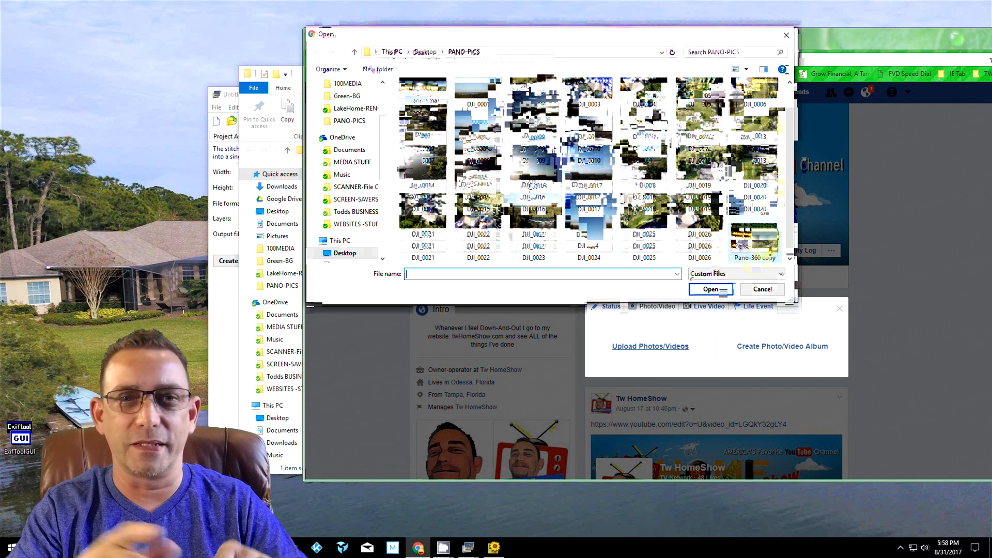
pyautogui.click(754, 240)
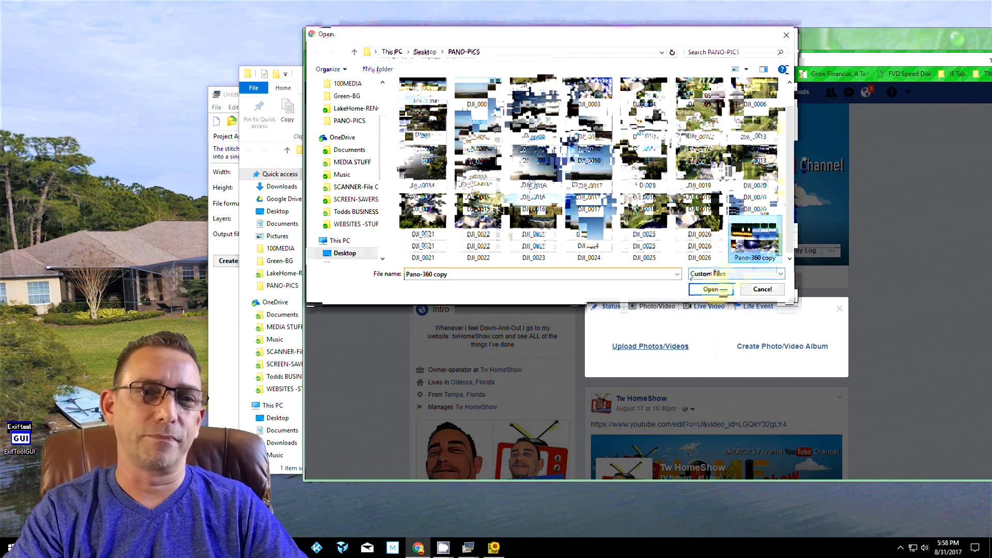
pyautogui.click(710, 290)
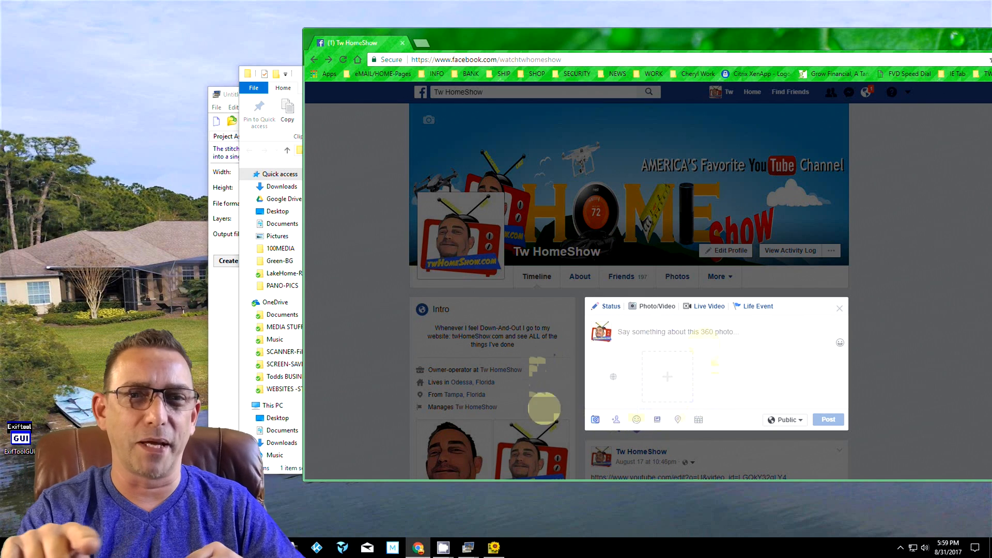
pyautogui.moveTo(666, 377)
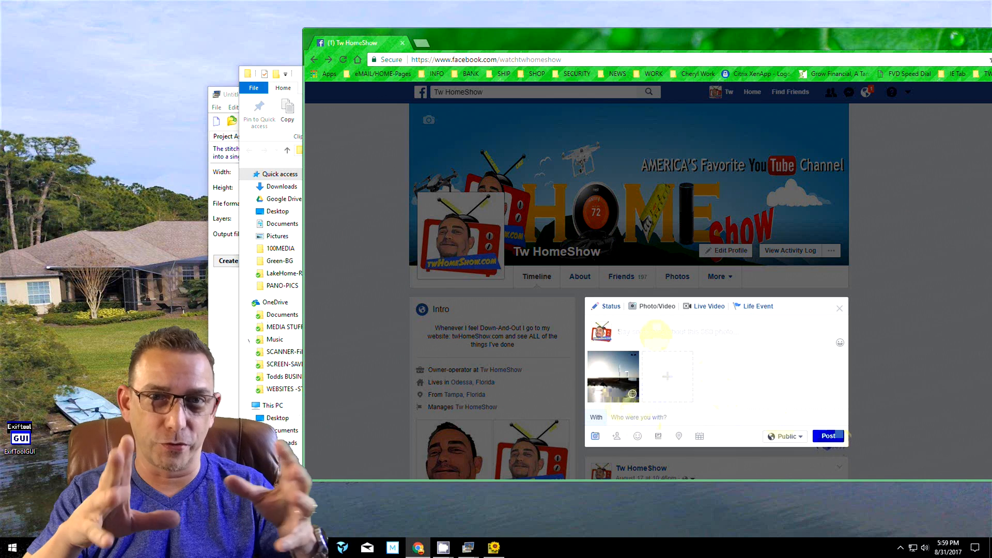
# - Caption the 360 photo post '360 VR Lake' and publish it
pyautogui.write('360')
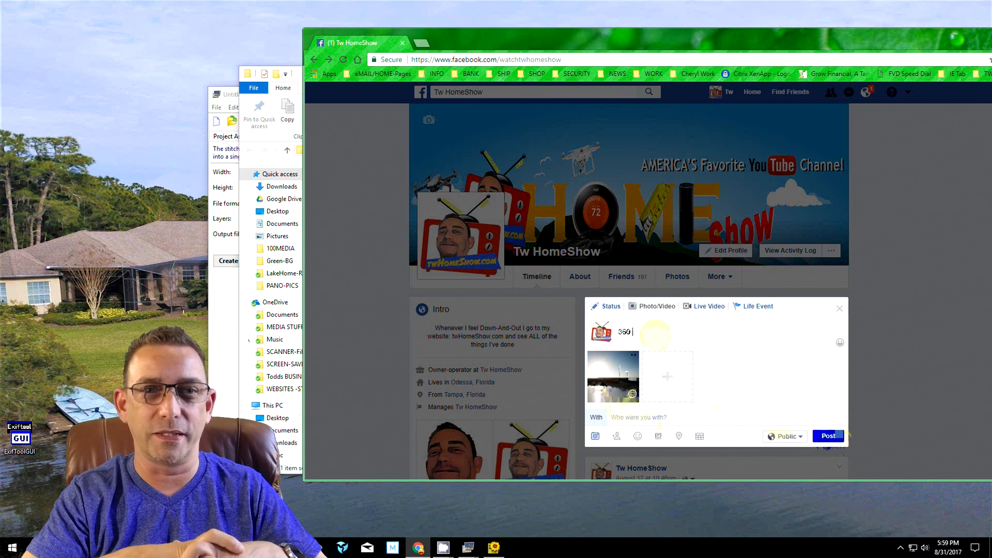
pyautogui.write('VR')
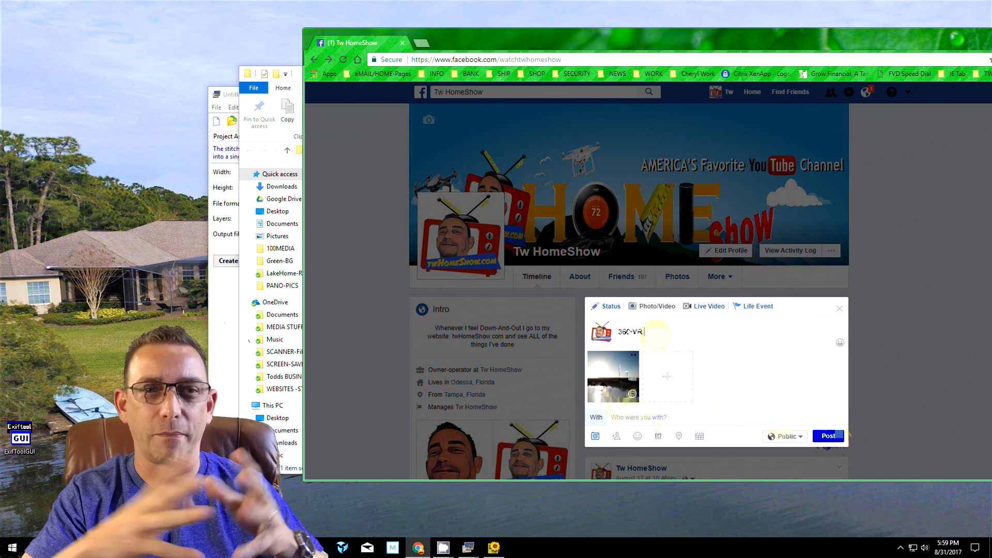
pyautogui.write('L')
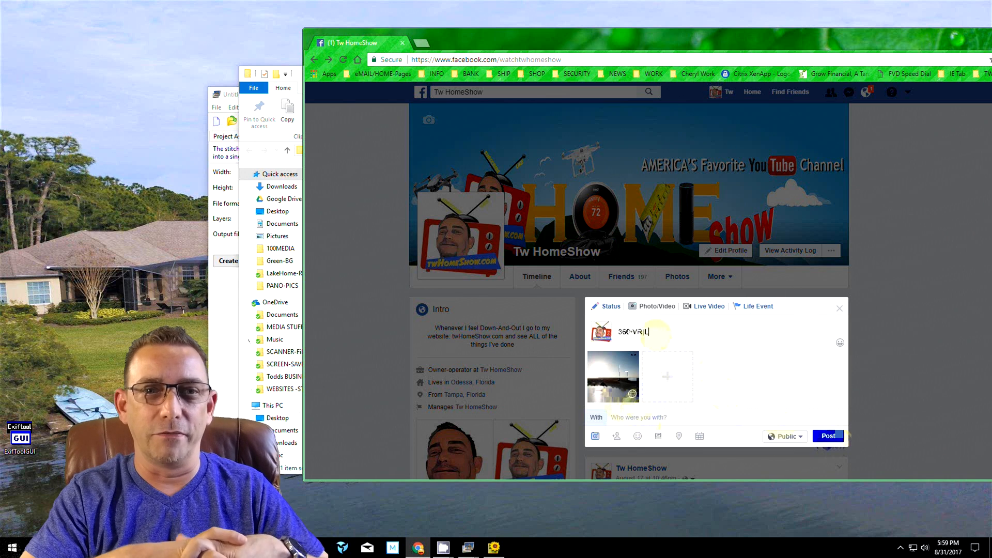
pyautogui.write('ake')
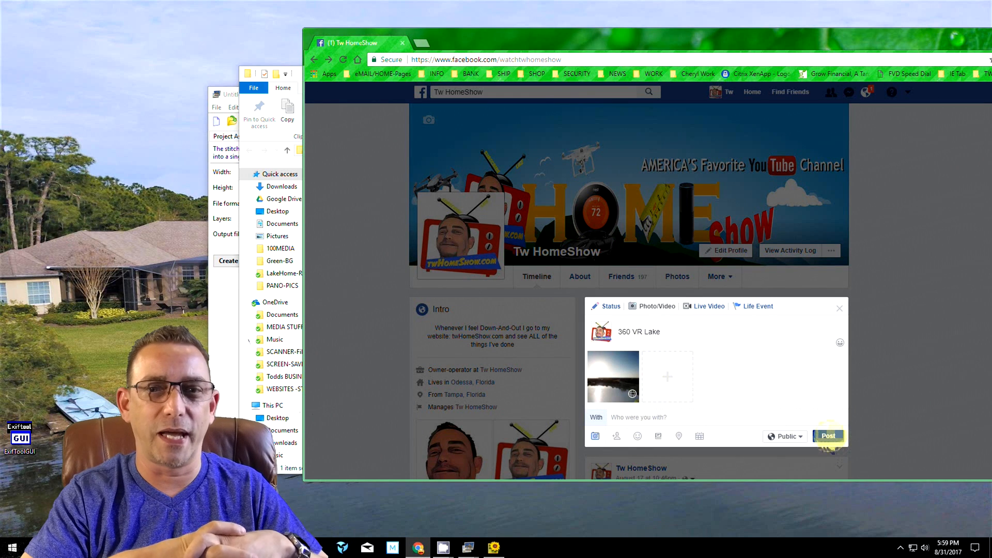
pyautogui.click(828, 435)
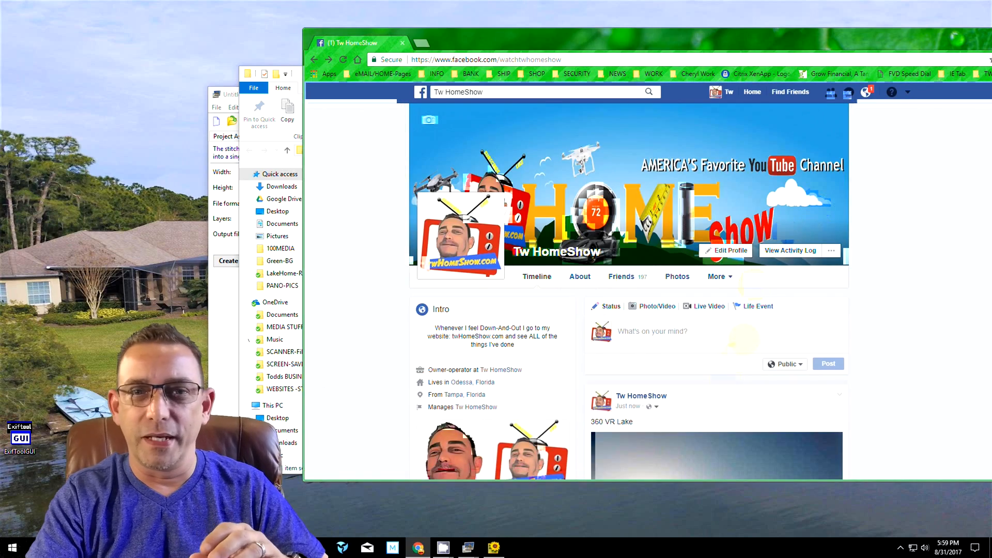
pyautogui.scroll(-3)
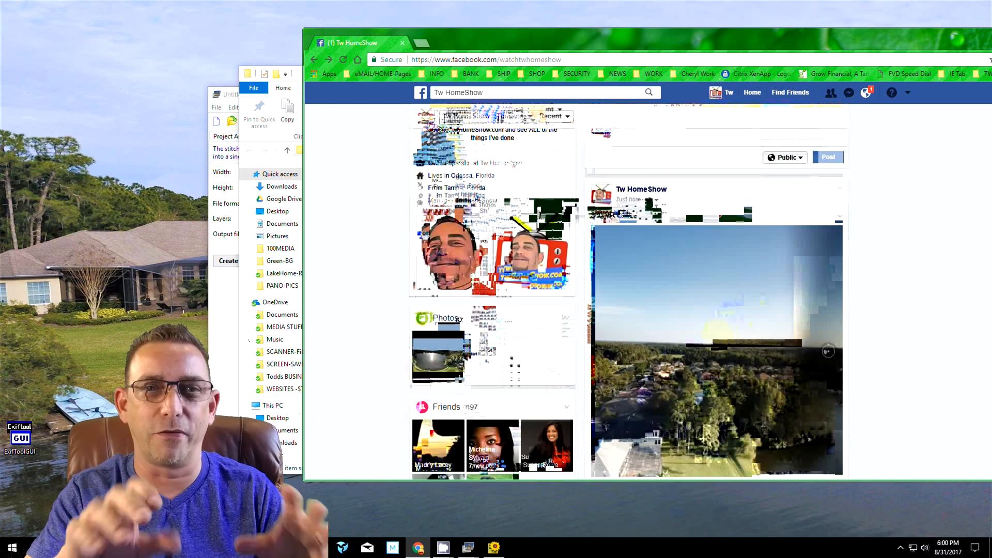
pyautogui.scroll(-3)
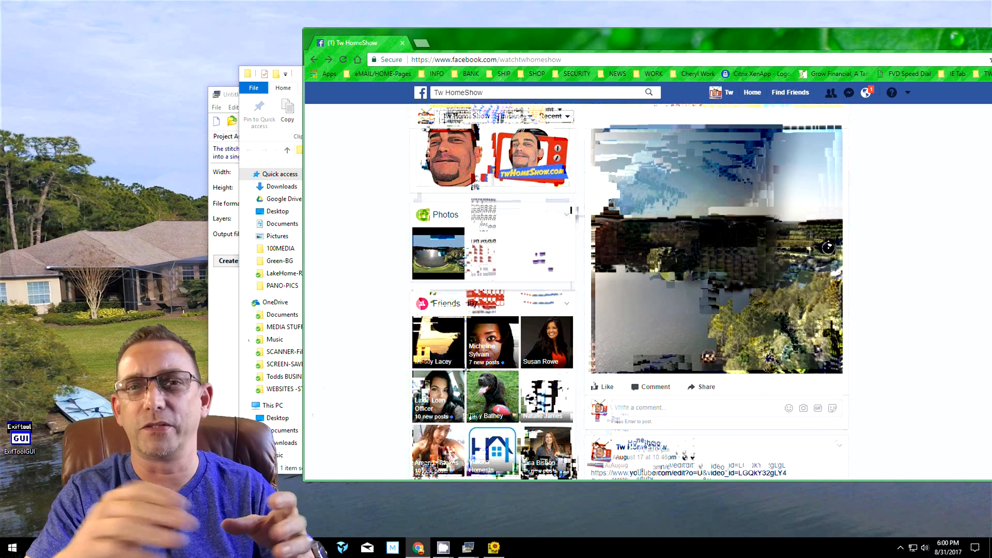
pyautogui.scroll(3)
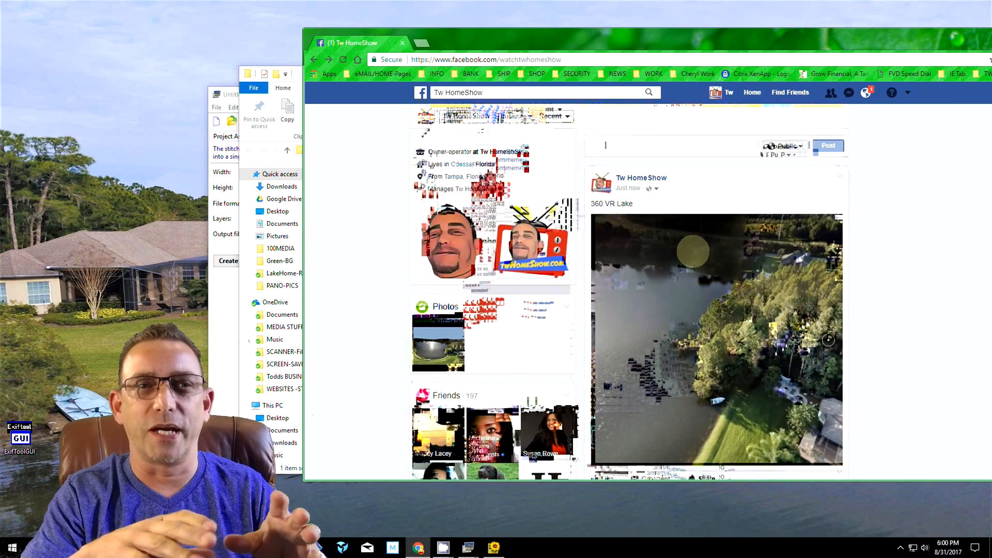